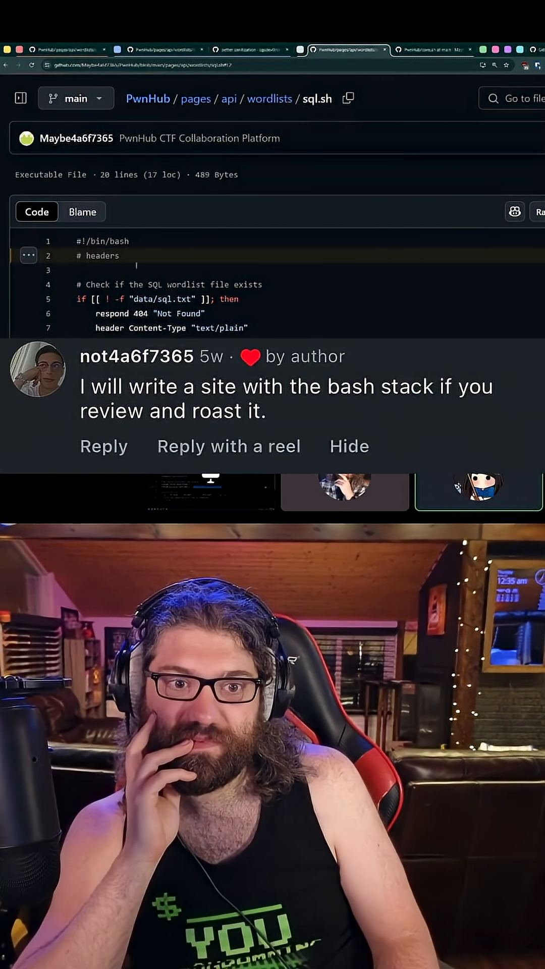
Step: Read the top of sql.sh, glance at core.sh, and return to the sql.sh wordlist script
double_click(103, 255)
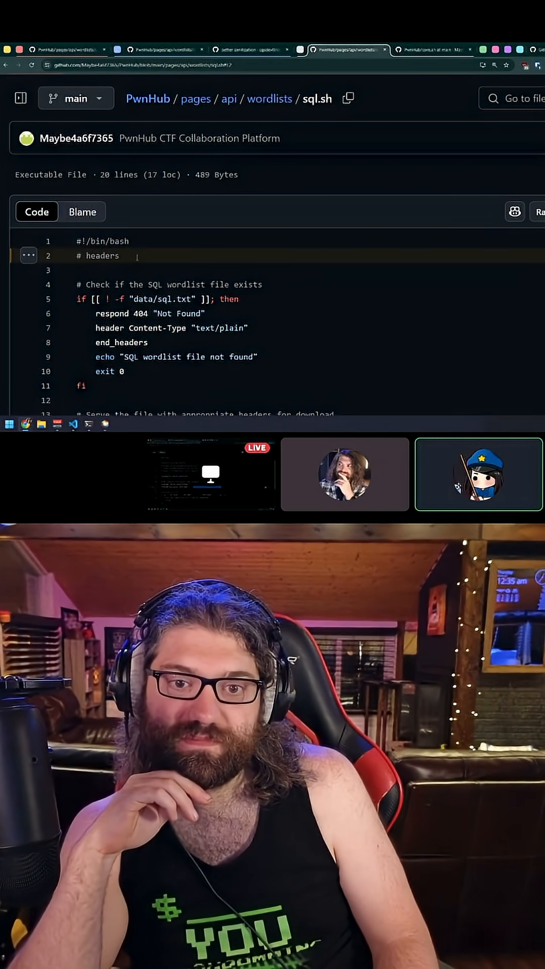
double_click(102, 255)
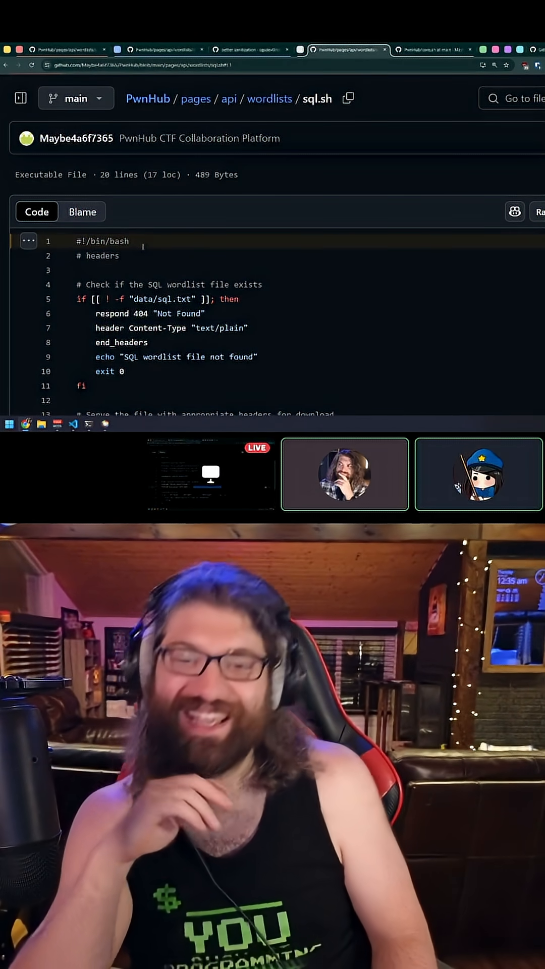
double_click(103, 242)
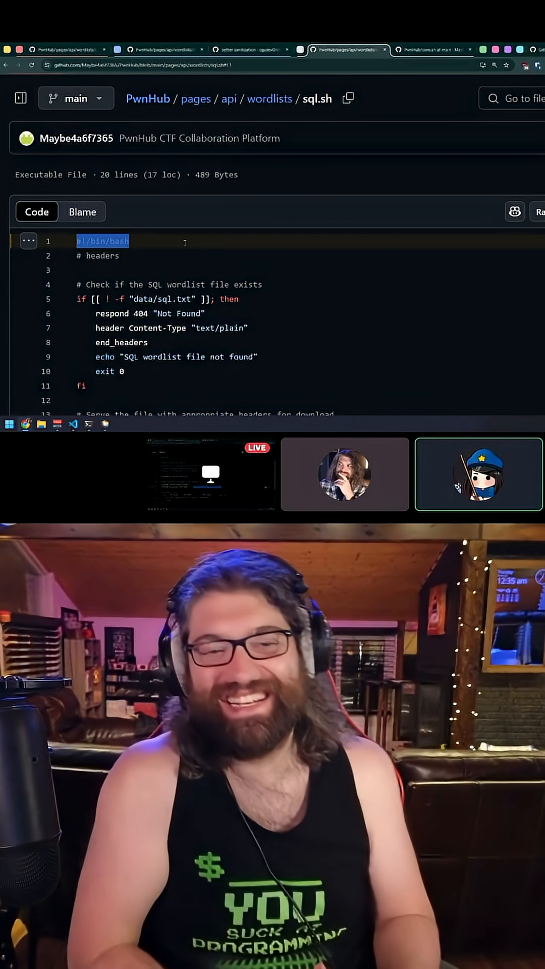
left_click(433, 49)
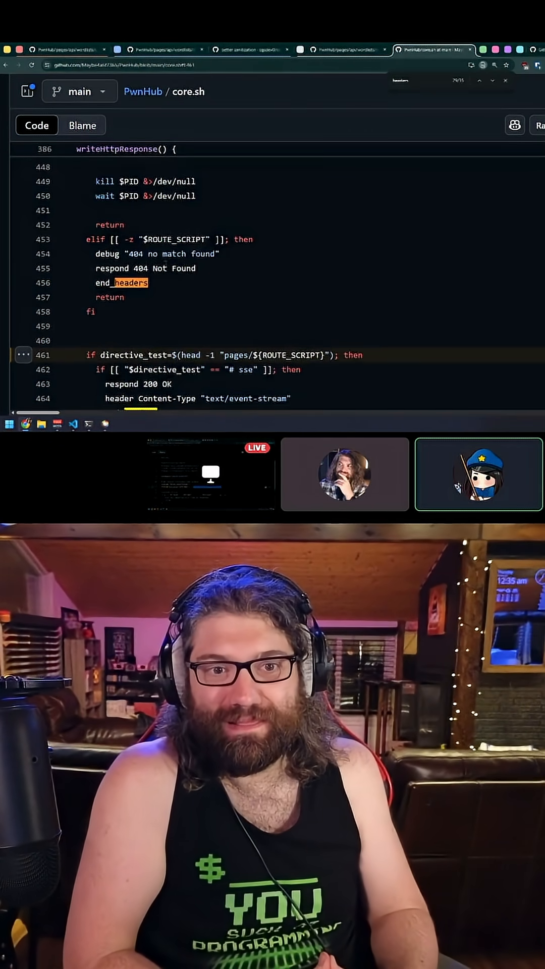
scroll("down", 3)
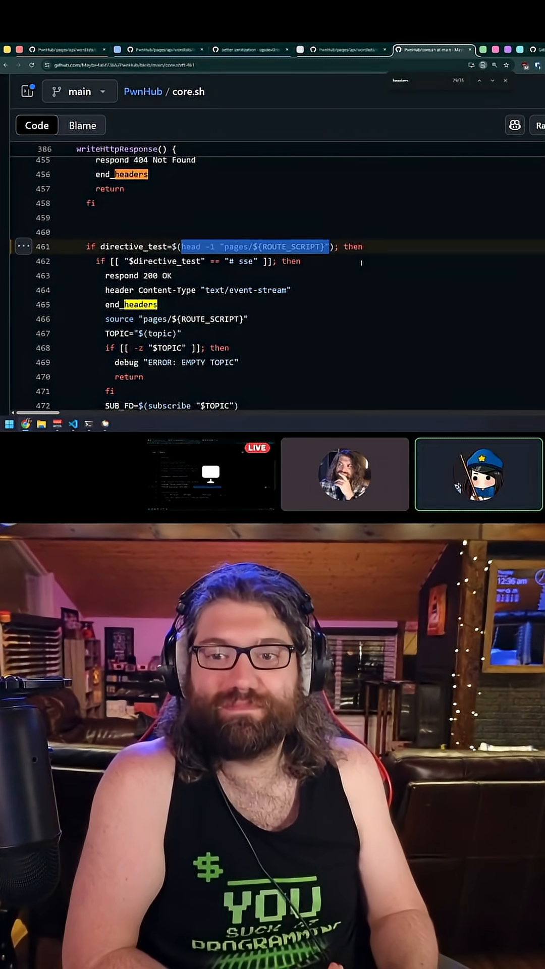
left_click(340, 49)
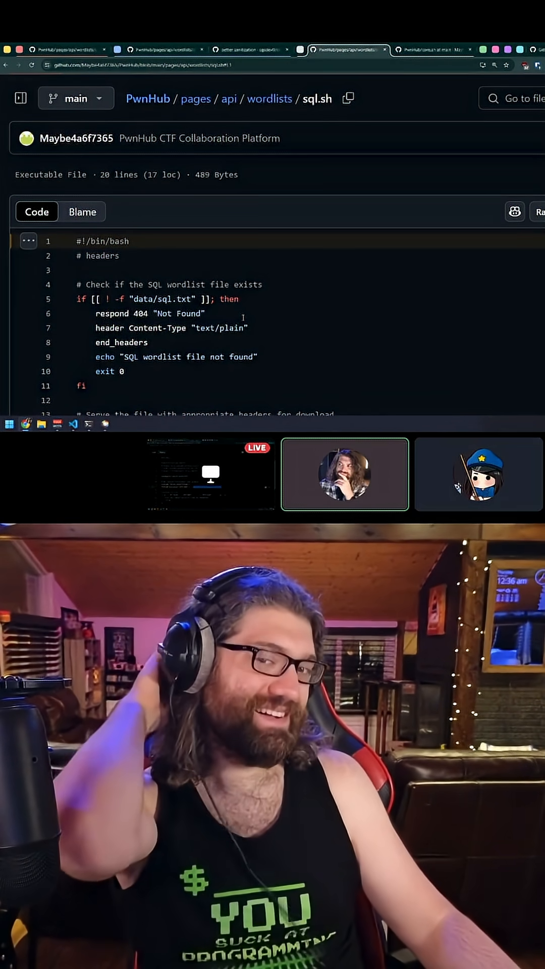
Step: Read sql.sh's download headers for data/sql.txt, then bring up the GitHub home dashboard
left_click(477, 474)
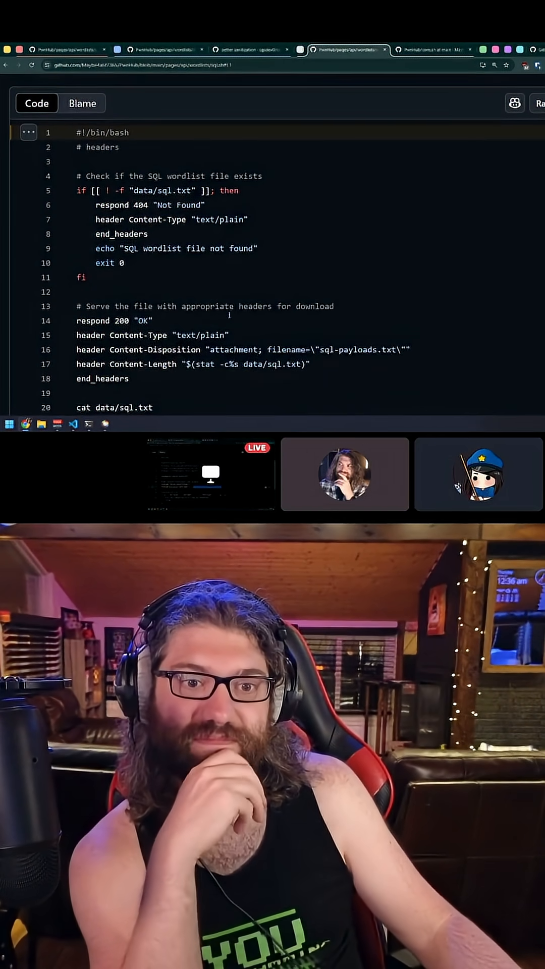
scroll("up", 3)
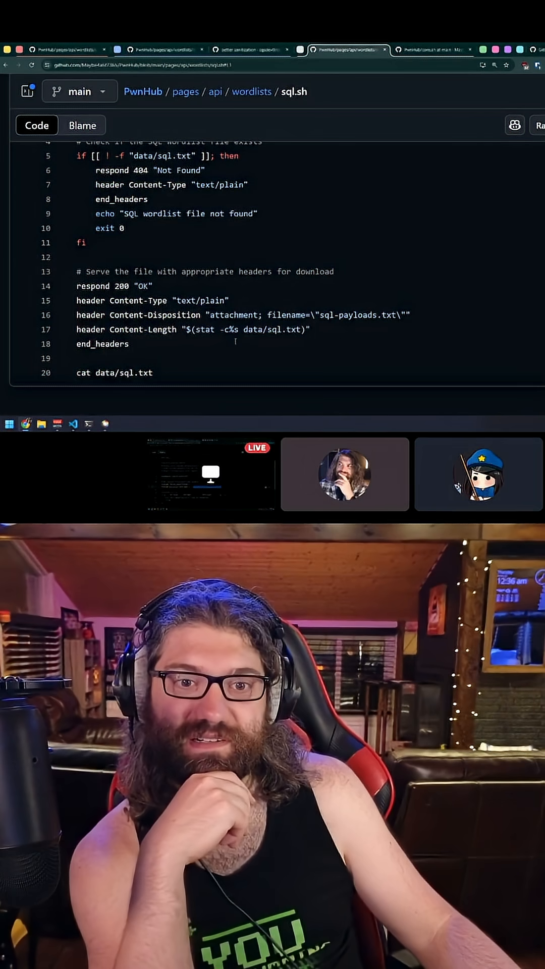
scroll("up", 3)
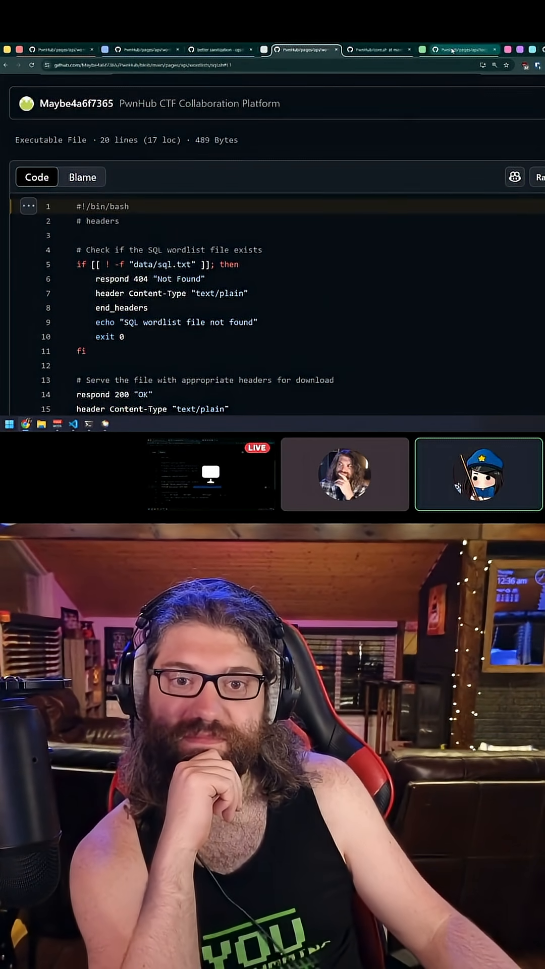
left_click(460, 49)
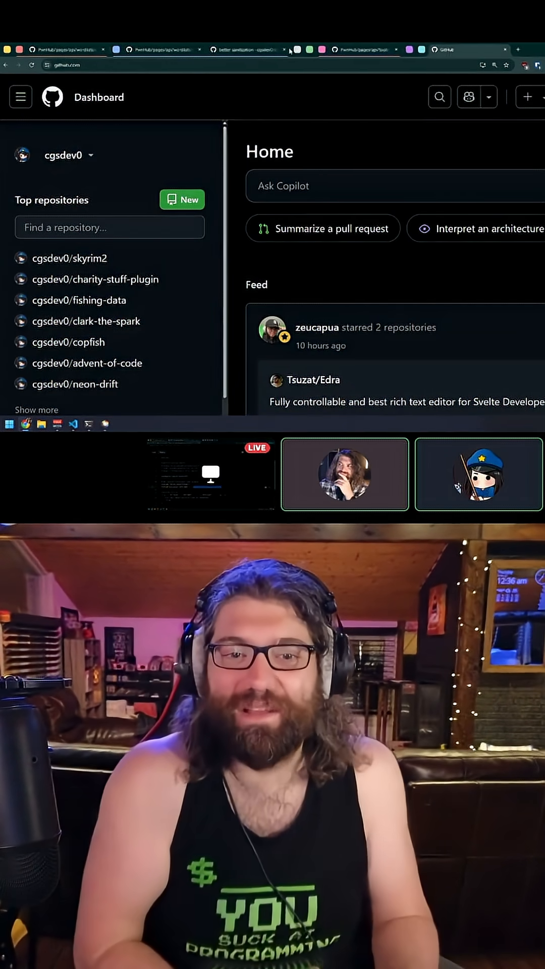
Step: View delete-challenge.sh with its unauthenticated HTTP/1.1 403 Forbidden check on lines 5–11 marked
left_click(395, 49)
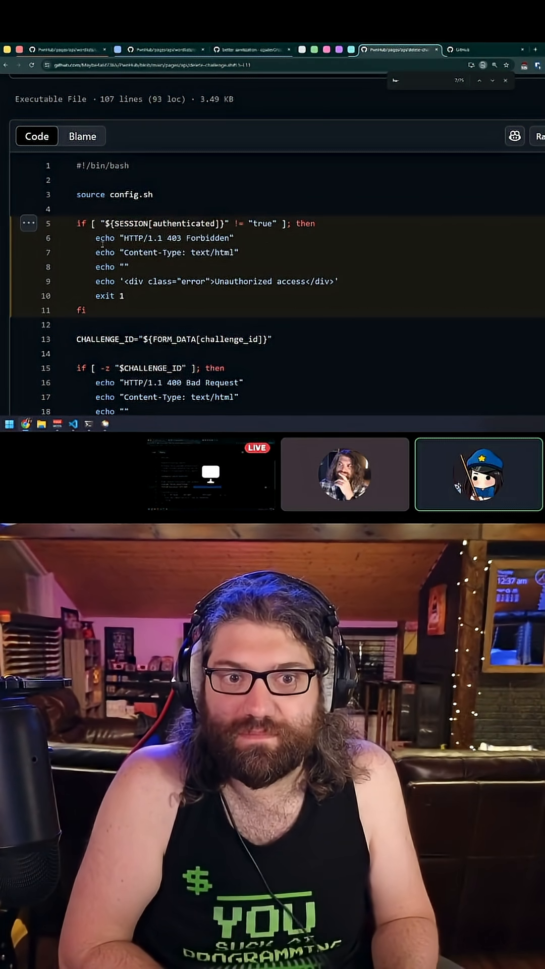
double_click(105, 238)
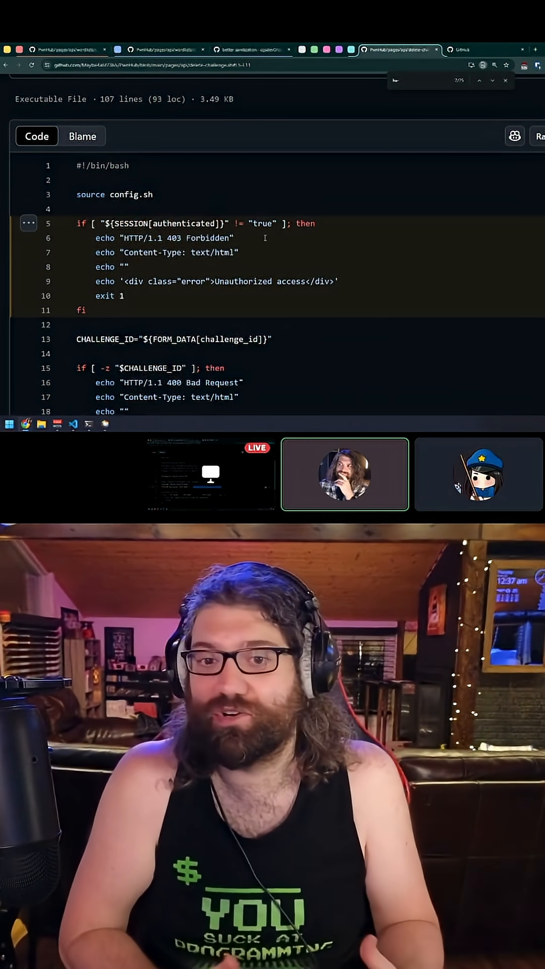
left_click(478, 475)
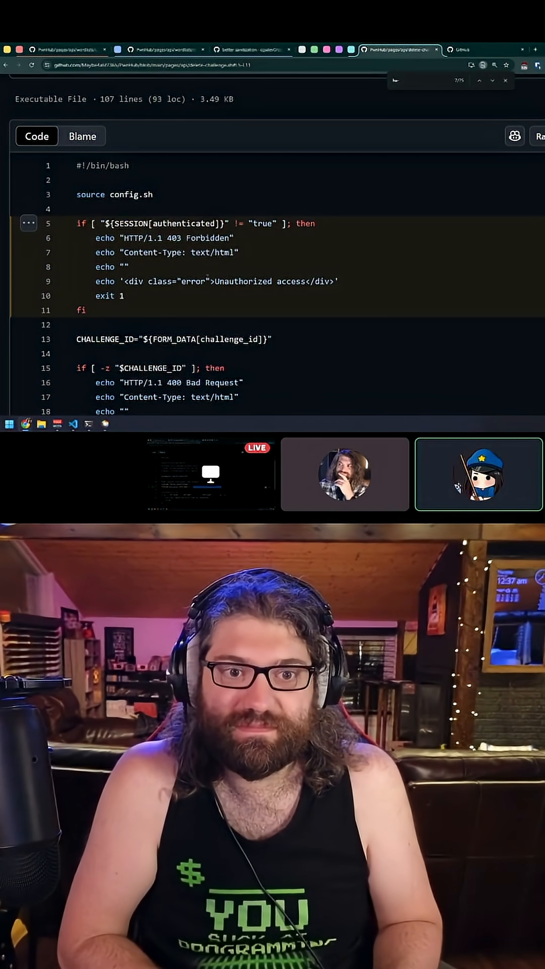
left_click_drag(96, 239, 123, 297)
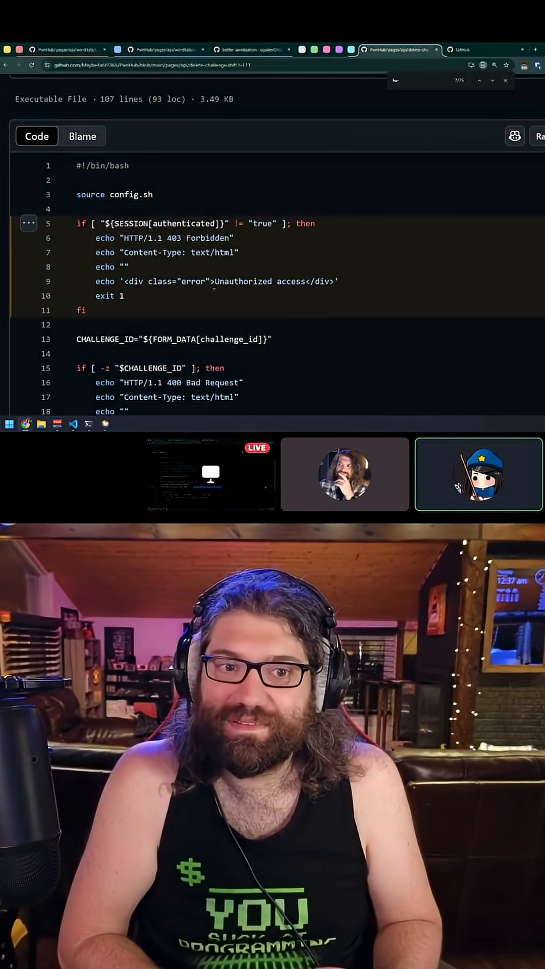
double_click(103, 295)
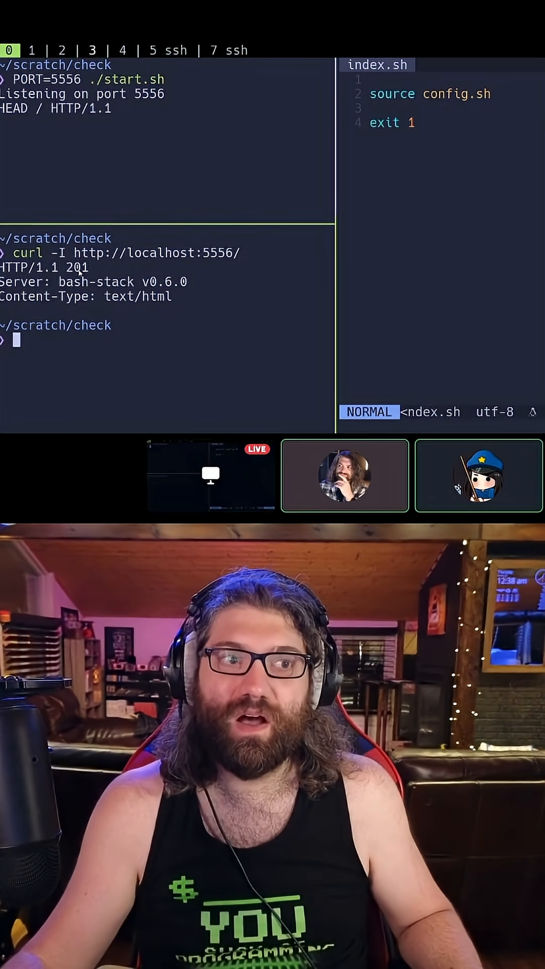
key("i")
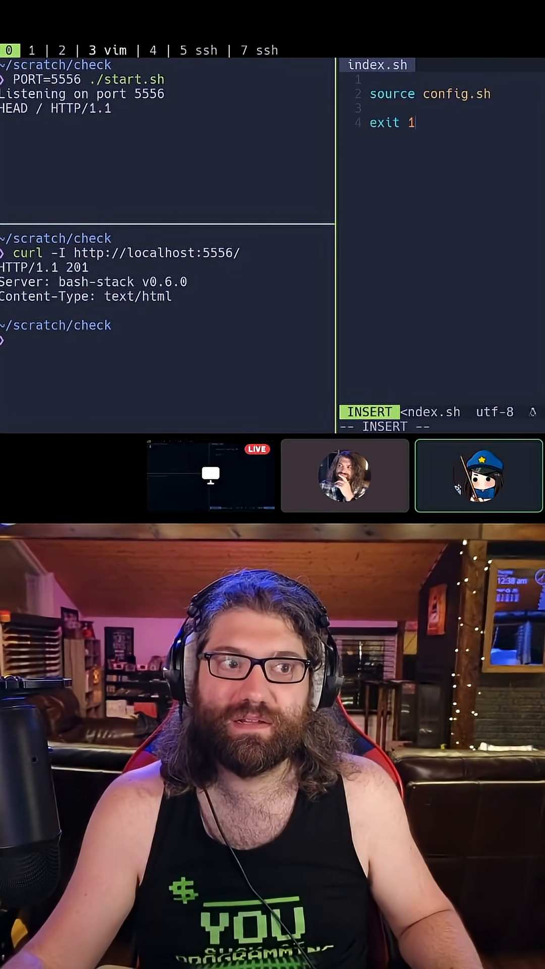
key("BackSpace")
type("$(status_code 403)")
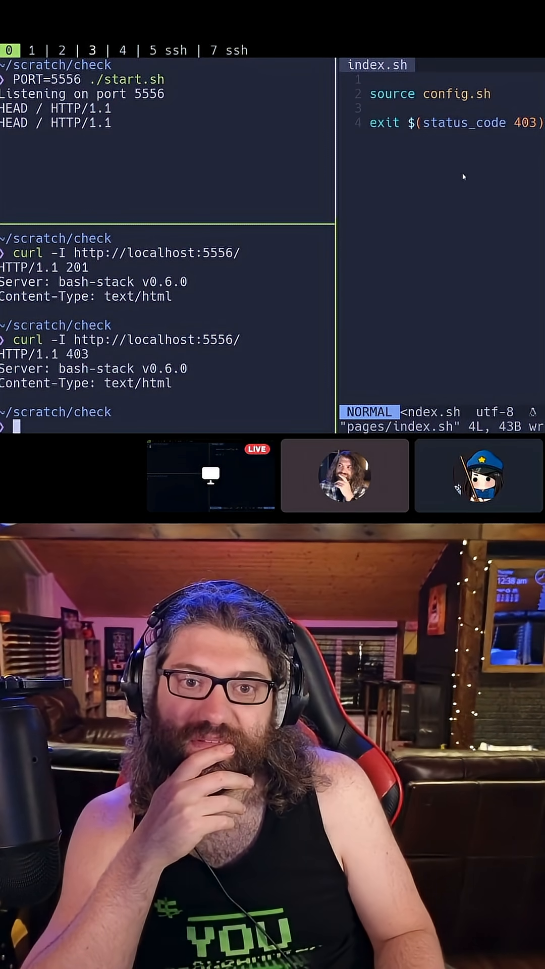
left_click(478, 474)
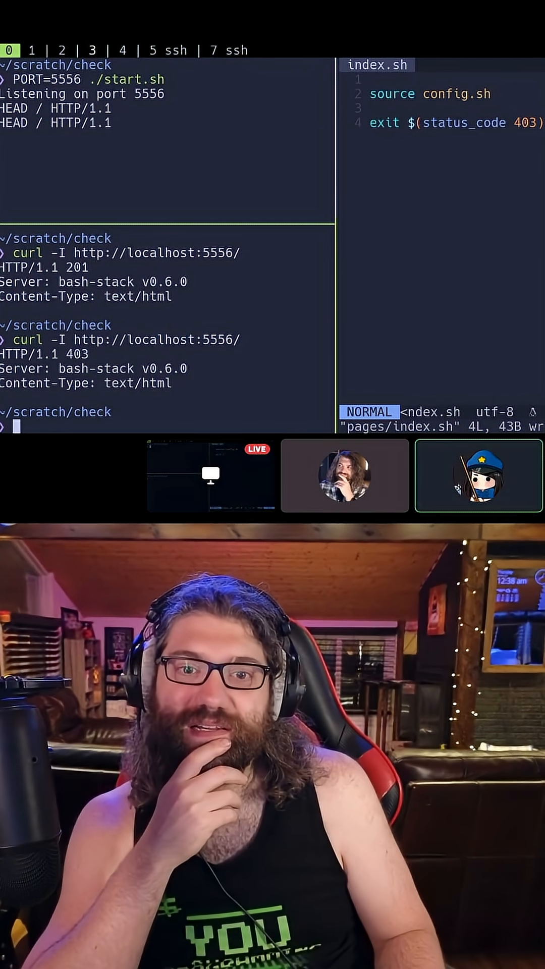
key("v")
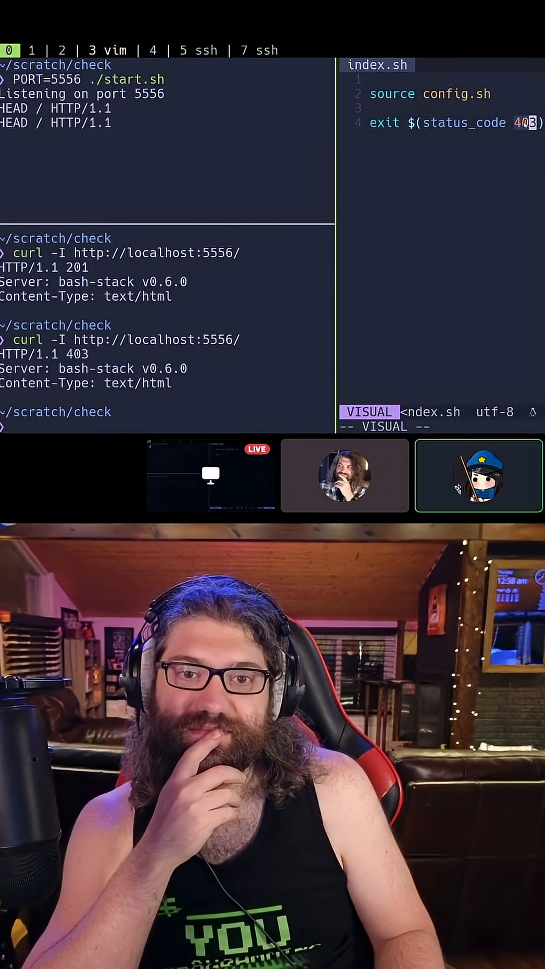
key("Escape")
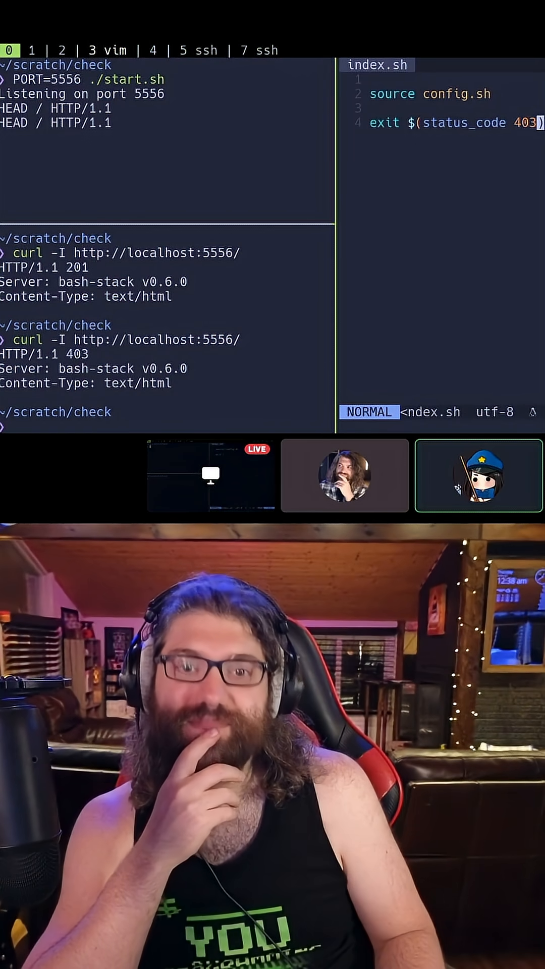